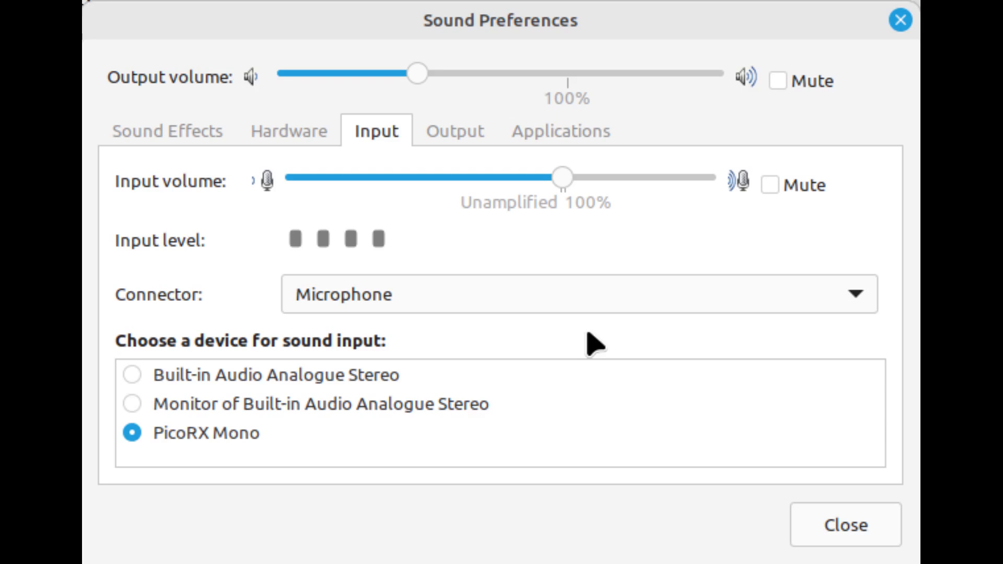
- Close Sound Preferences with PicoRX Mono kept as the input, returning to decoded text
{"action": "left_click", "coordinate": [846, 524]}
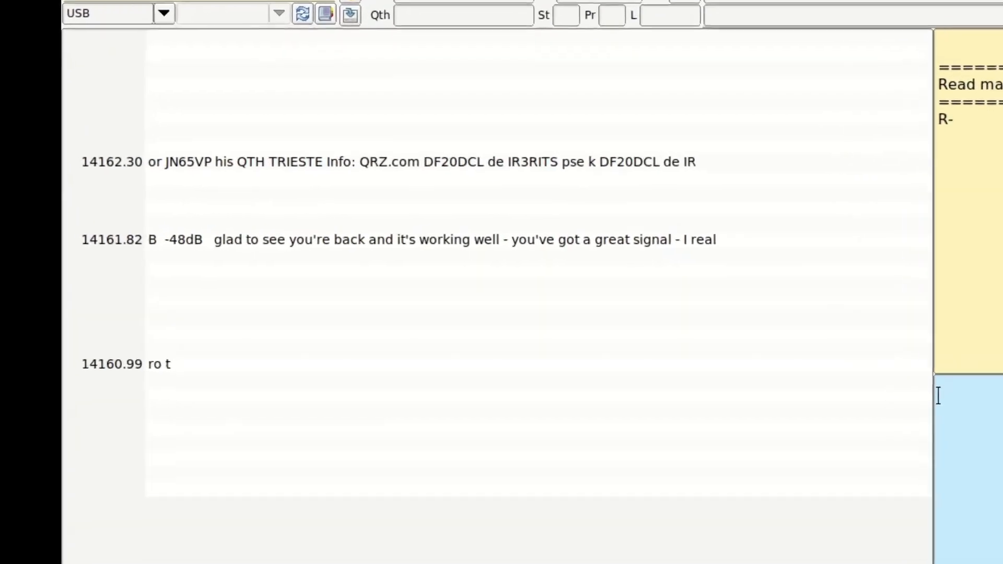